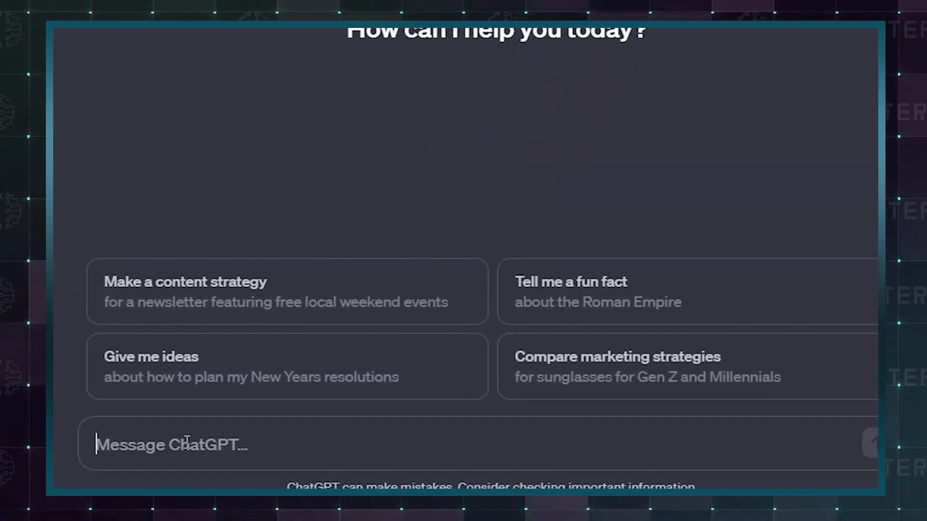
Draft a prompt for a social media post about a new AI video, then search the plugin store for 'canva'
type("create a social media post for mi new video talking about ai")
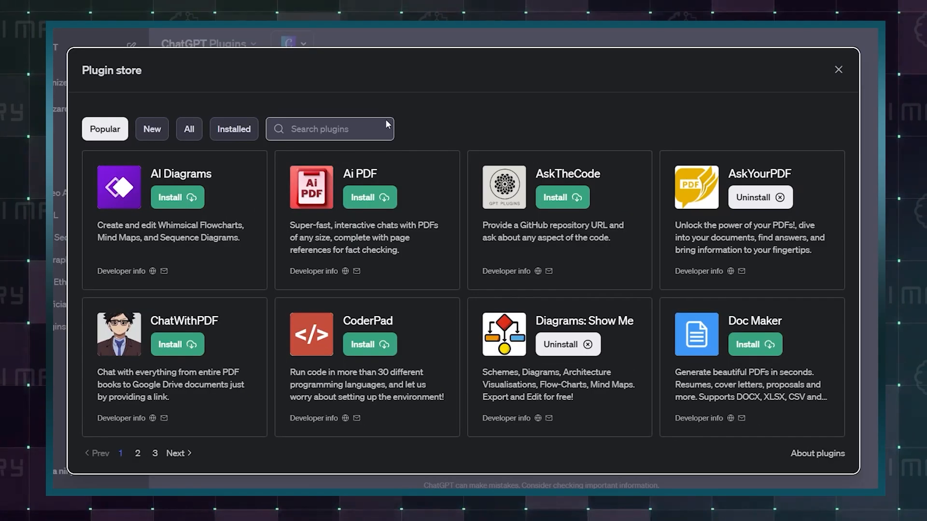
type("canva")
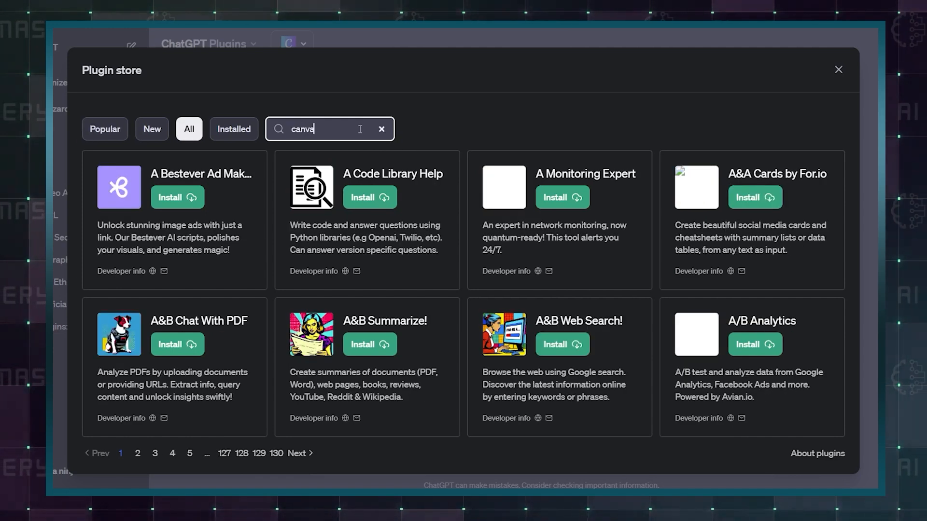
left_click(838, 69)
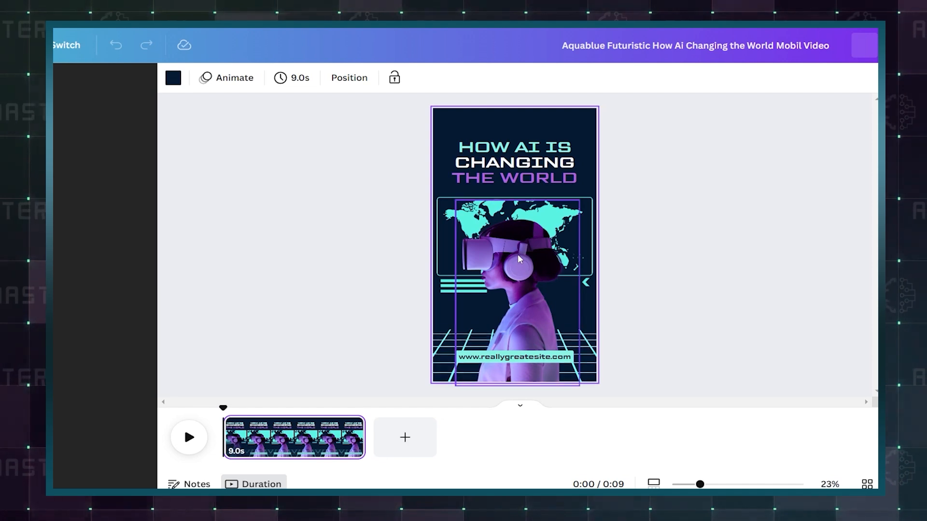
Select an element in Canva's 'How AI Is Changing the World' mobile video design
left_click(513, 162)
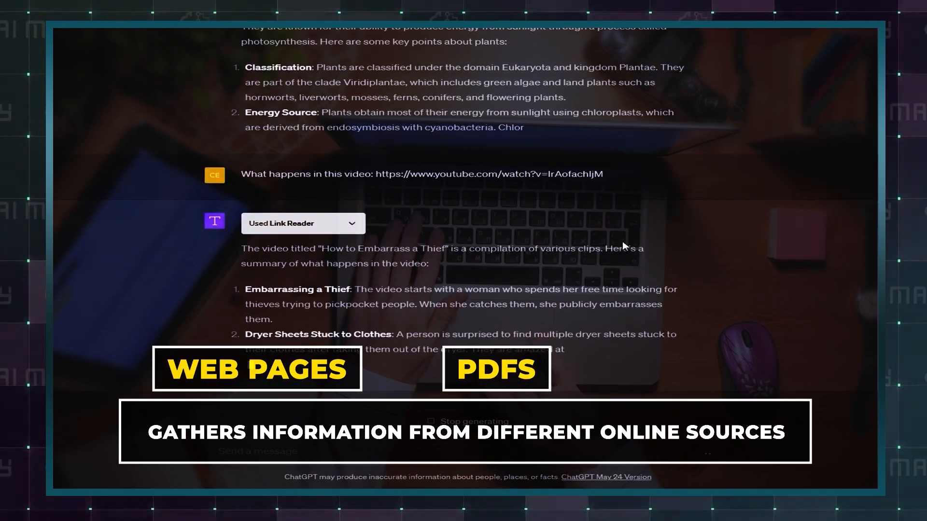
Send 'Summarize this article' with the ZDNet URL and read through Link Reader's summary
scroll("down", 3)
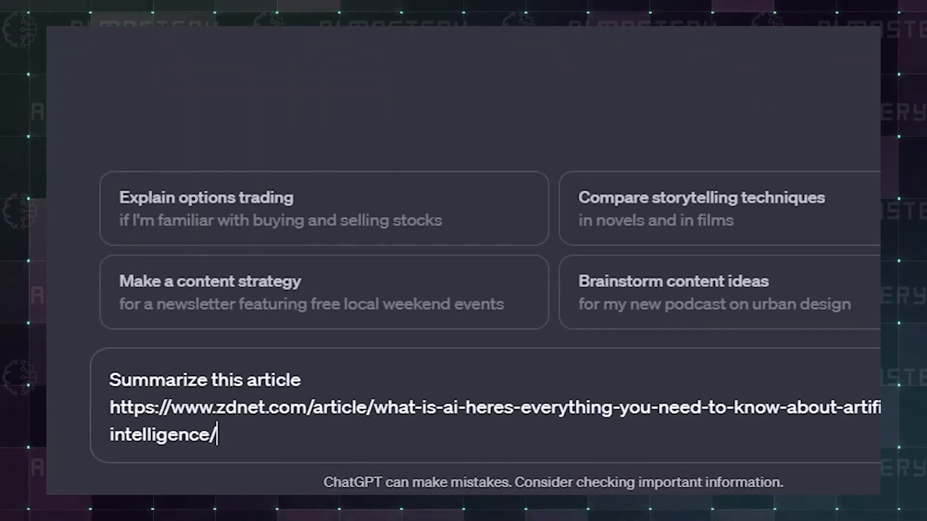
key("Enter")
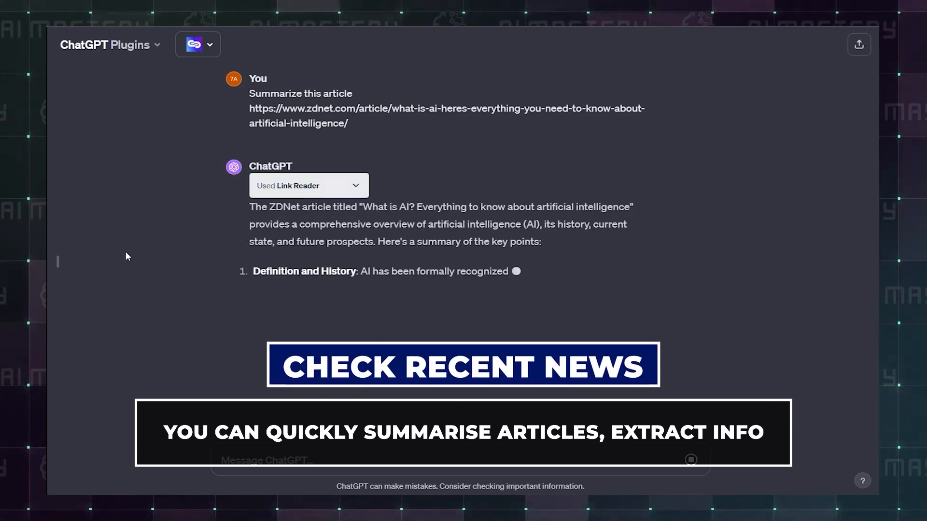
scroll("down", 3)
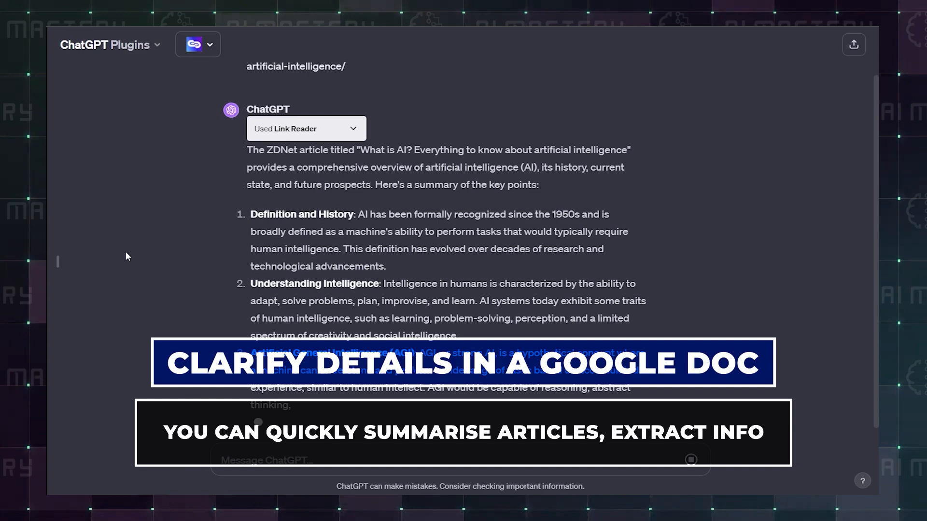
scroll("down", 3)
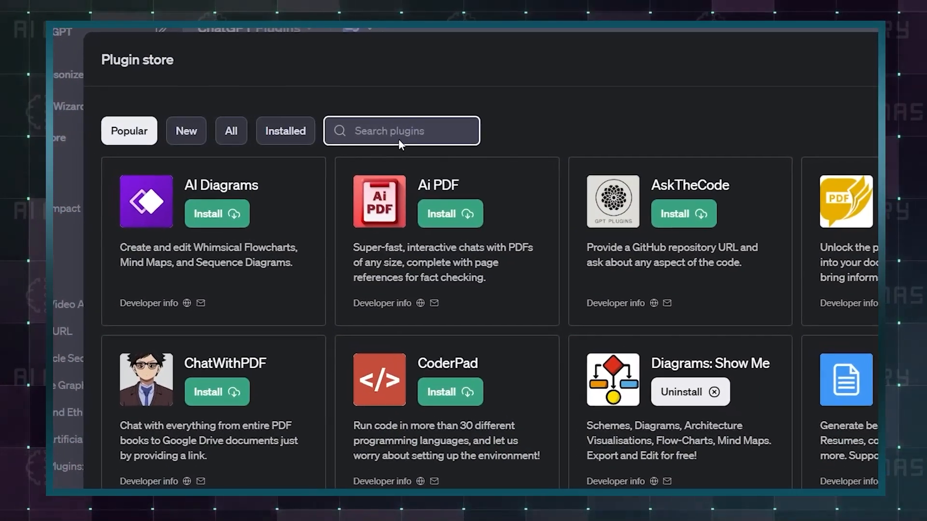
Search the plugin store for 'bramew' and review the enabled plugins list in the new chat
type("bramew")
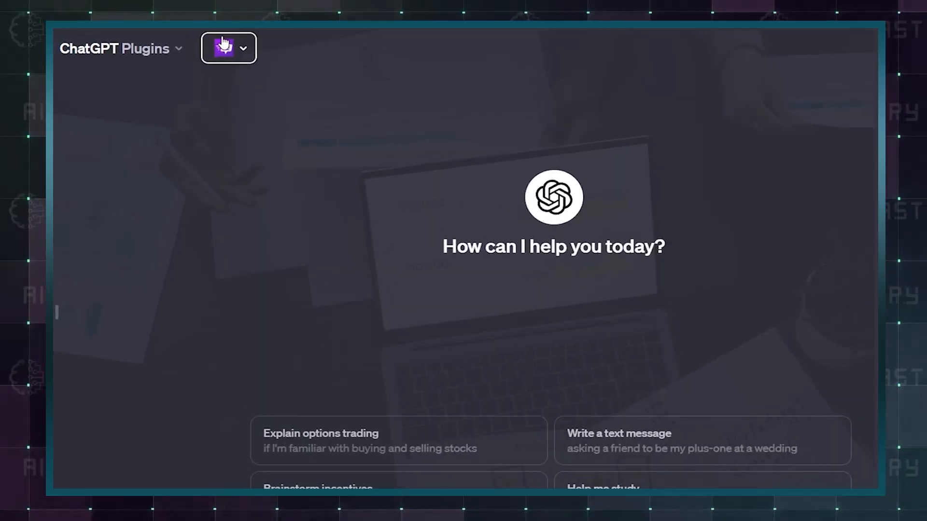
left_click(228, 48)
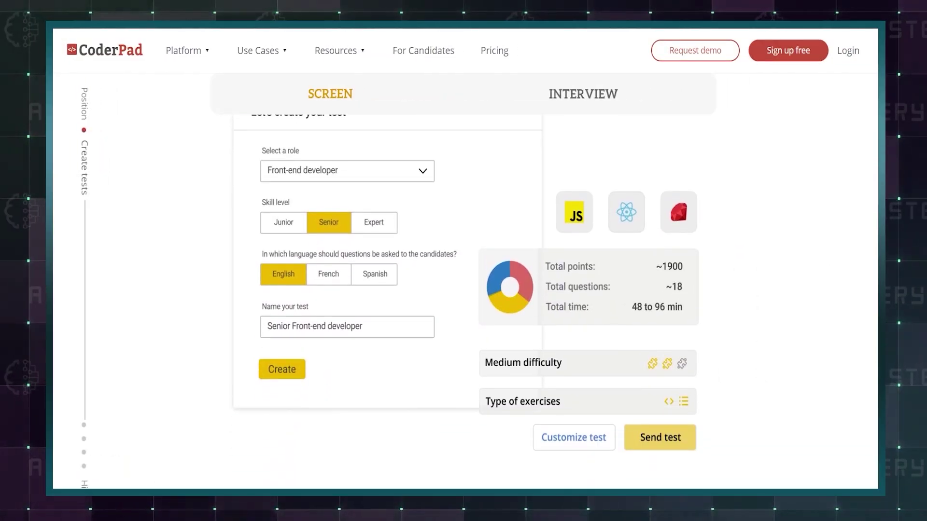
Browse CoderPad's Screen test creation section for candidate screening
scroll("down", 3)
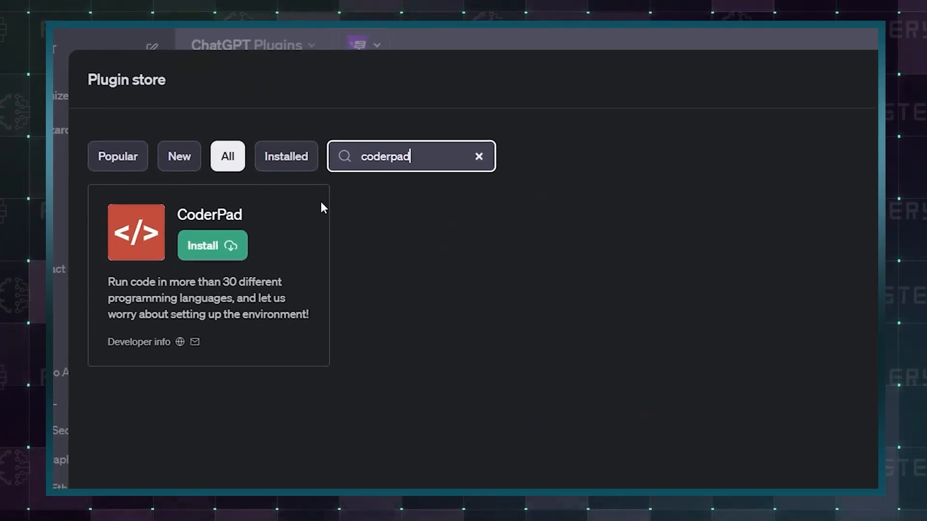
Install the CoderPad plugin and review the generated HTML for an AI-themed home page
left_click(212, 245)
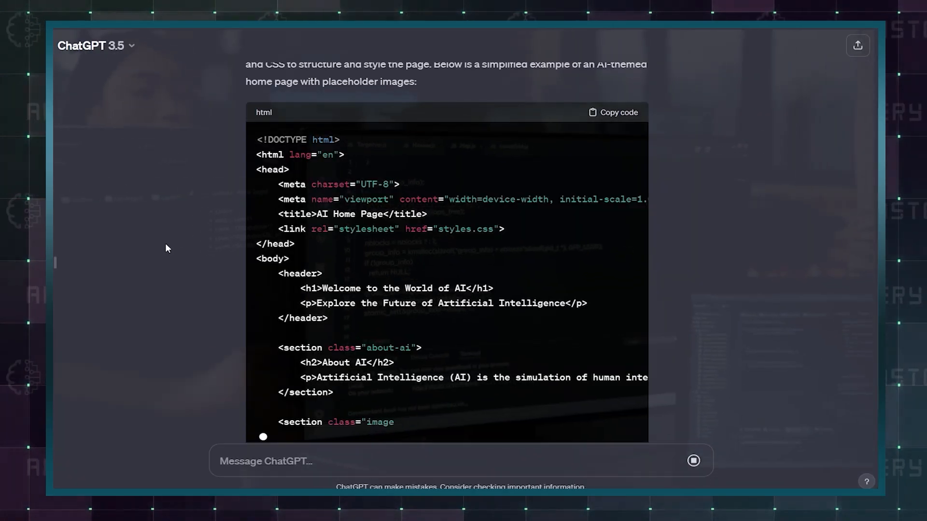
scroll("down", 3)
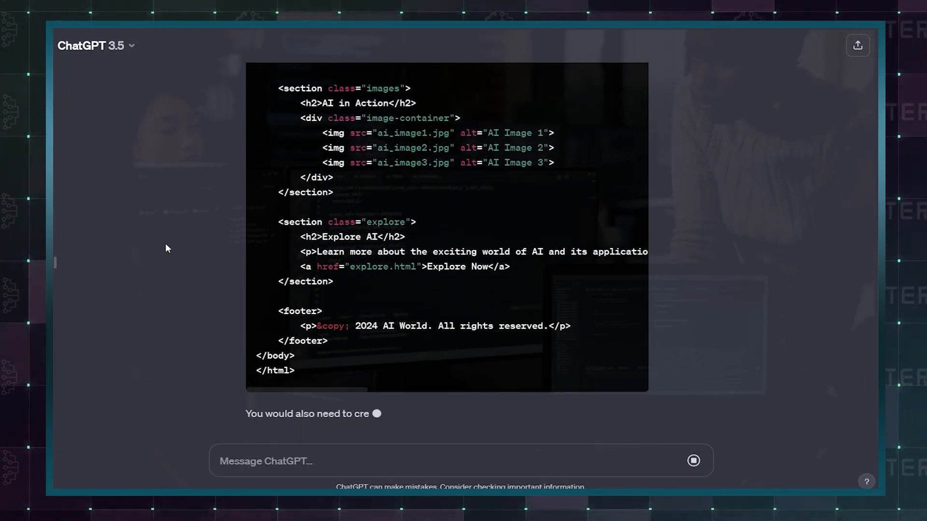